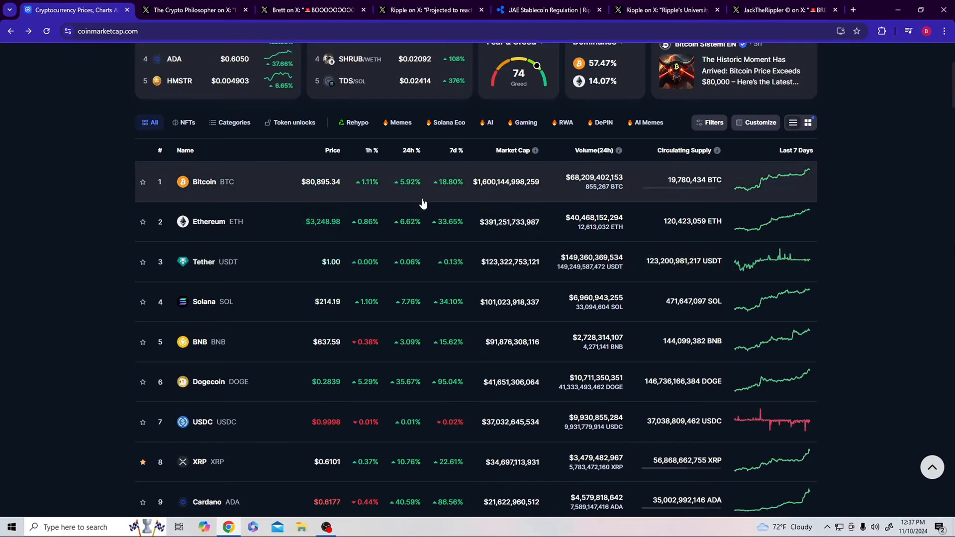
Step: Open Bitcoin's row in the rankings to view its price chart and trading markets
{"action": "left_click", "coordinate": [204, 182]}
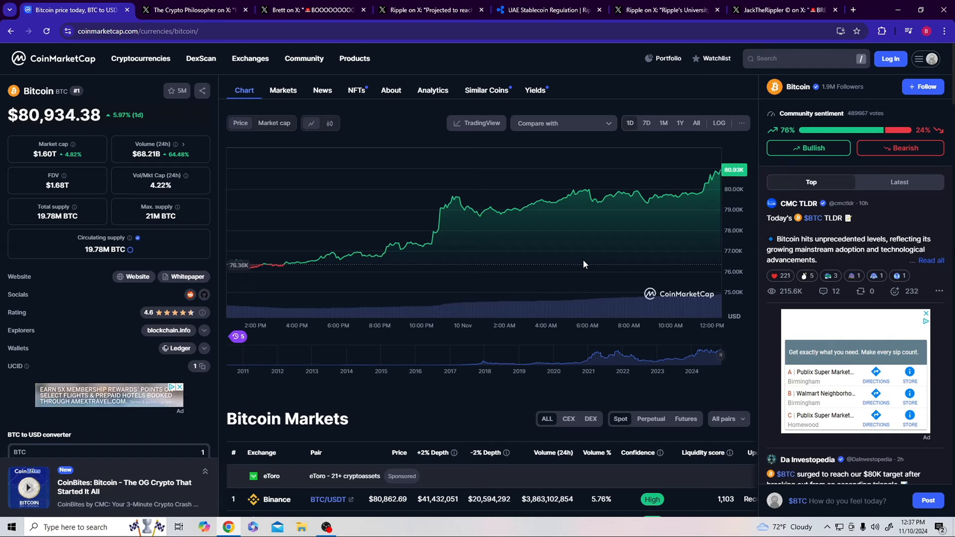
Step: Return to CoinMarketCap's rankings, then switch to The Crypto Philosopher's buy-XRP post
{"action": "left_click", "coordinate": [140, 58]}
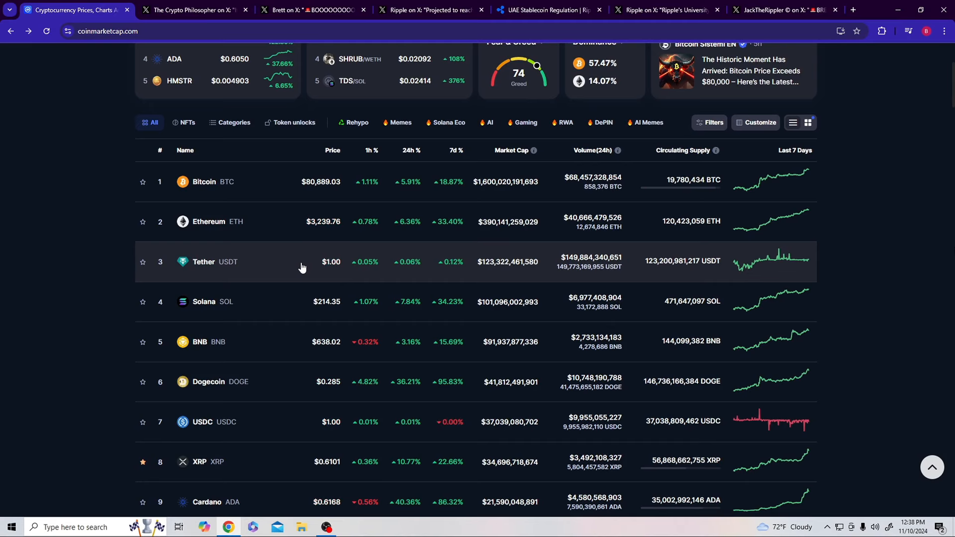
{"action": "mouse_move", "coordinate": [380, 301]}
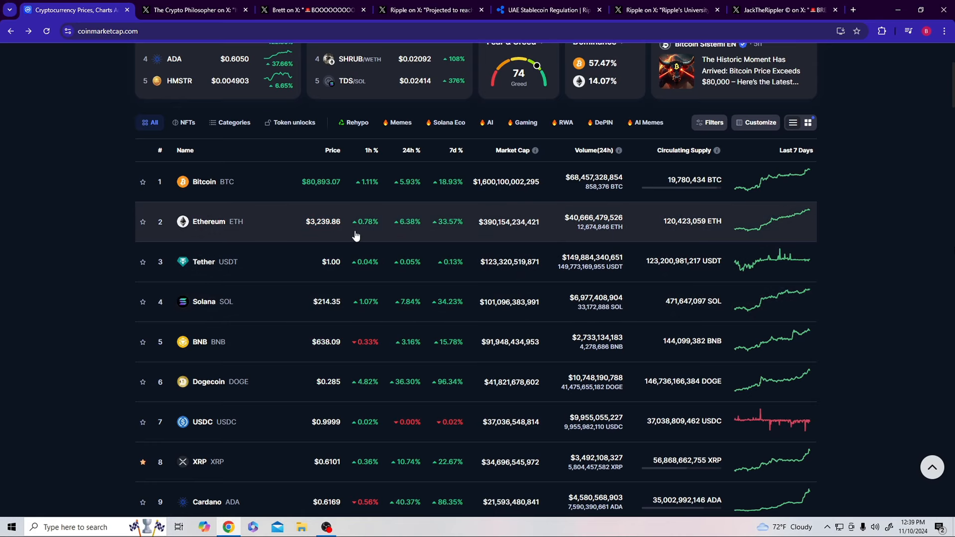
{"action": "left_click", "coordinate": [189, 10]}
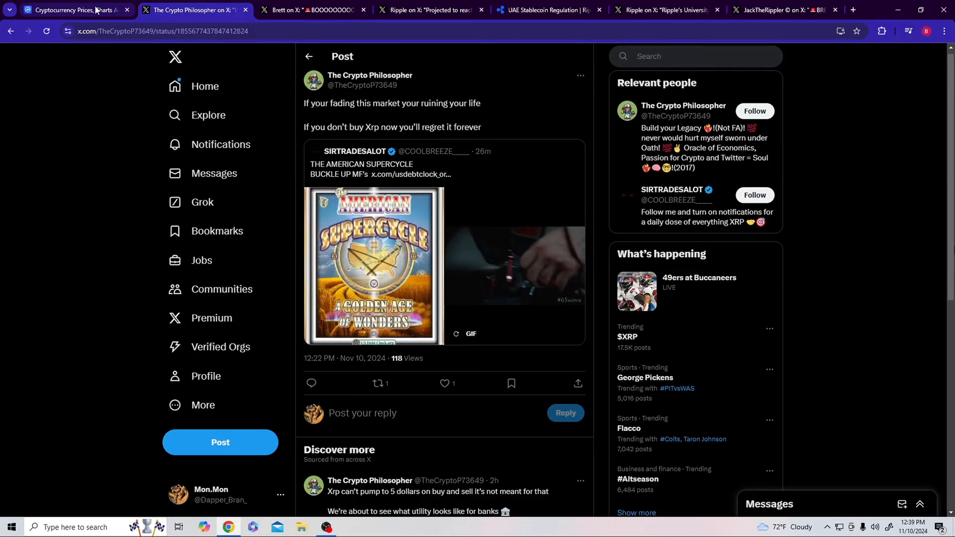
{"action": "left_click", "coordinate": [73, 9]}
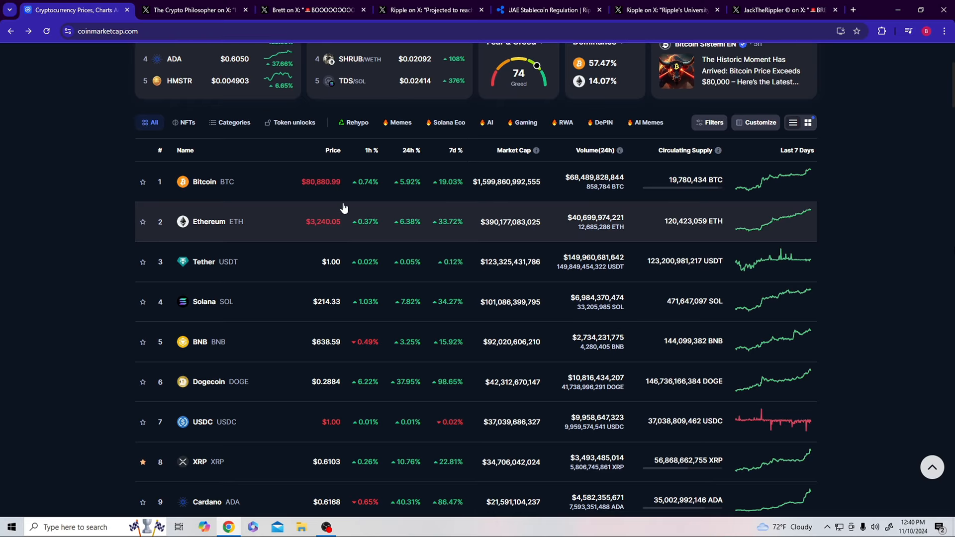
{"action": "left_click", "coordinate": [192, 10]}
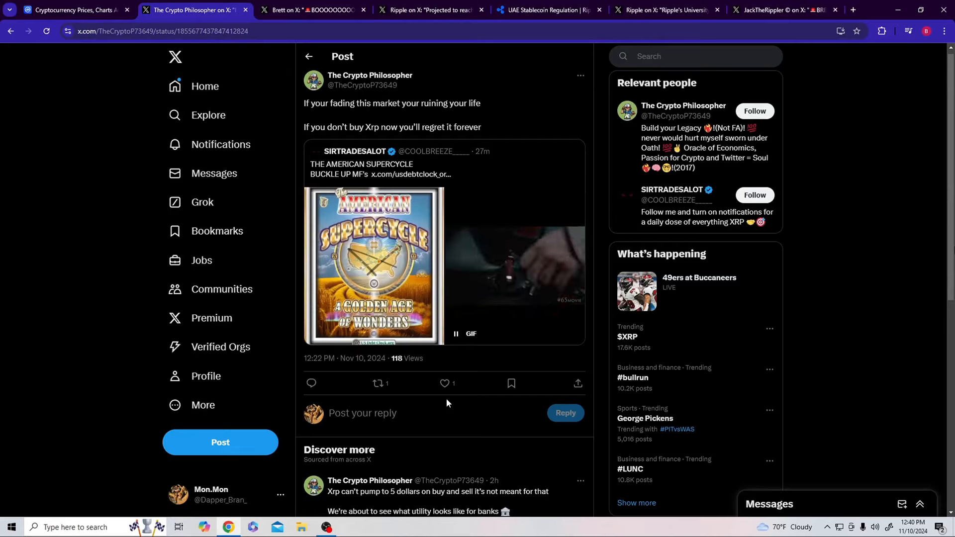
{"action": "left_click", "coordinate": [454, 333]}
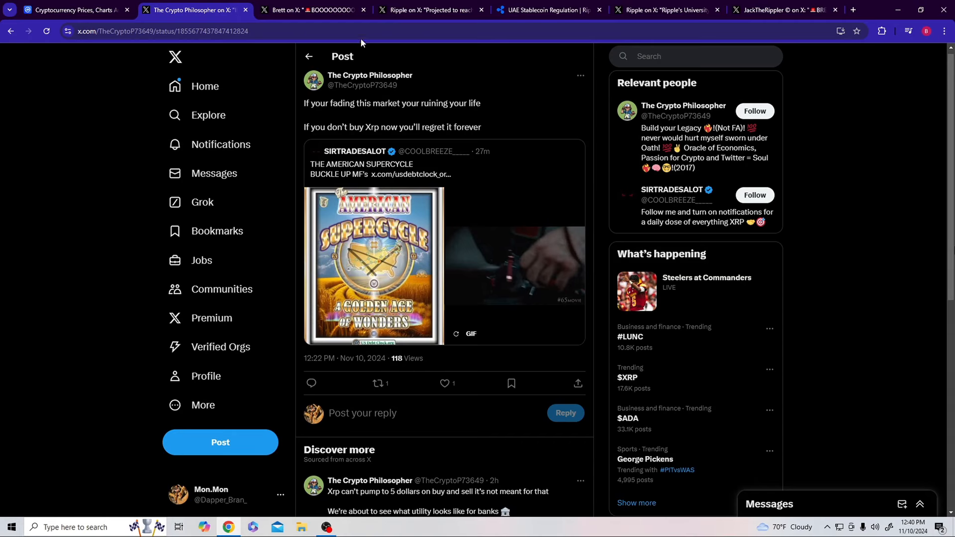
Step: Switch to Brett's BOOOOOOOM post about a whale buying 628,385 XRP
{"action": "left_click", "coordinate": [310, 10]}
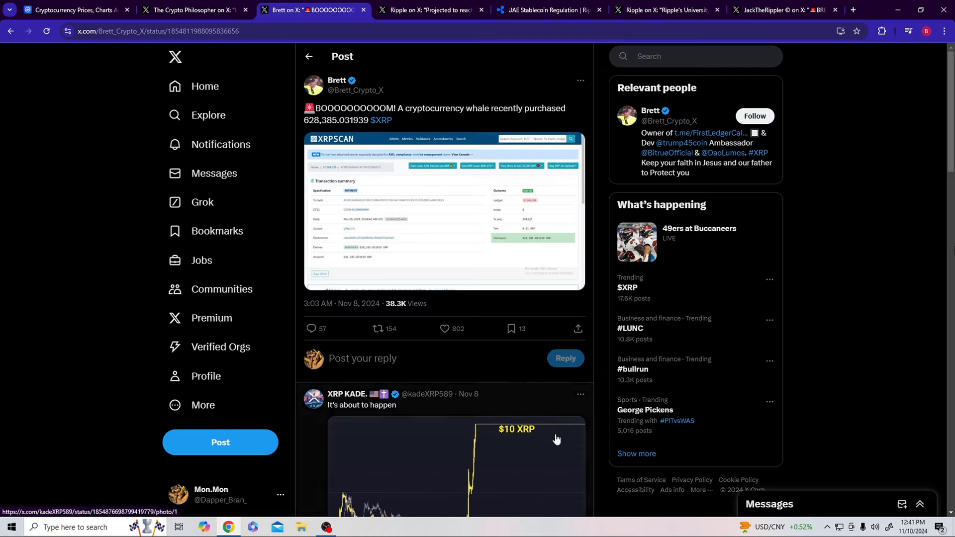
Step: Switch to Ripple's post projecting stablecoins to reach $3T under UAE regulation
{"action": "left_click", "coordinate": [431, 10]}
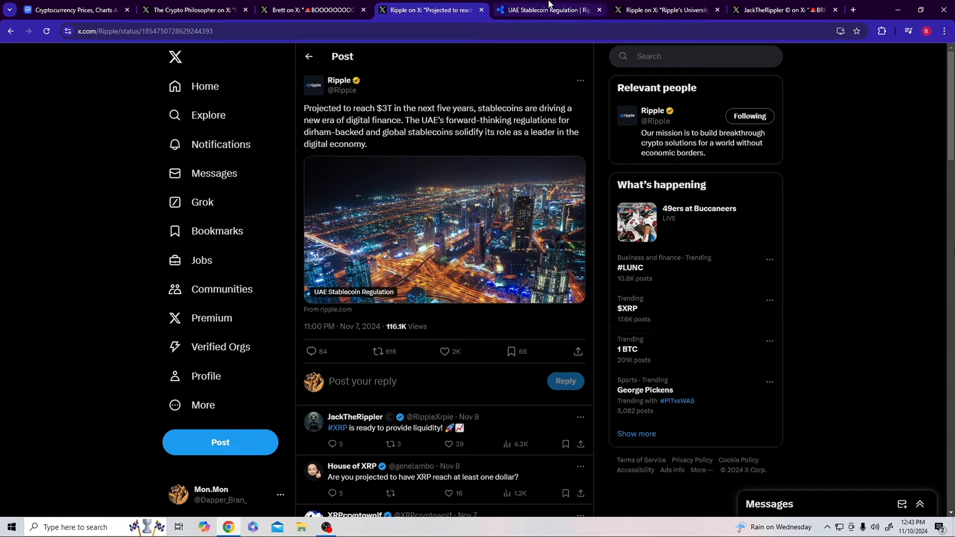
Step: Switch to Ripple's UAE stablecoin regulation article and scroll down to its introduction
{"action": "left_click", "coordinate": [545, 10]}
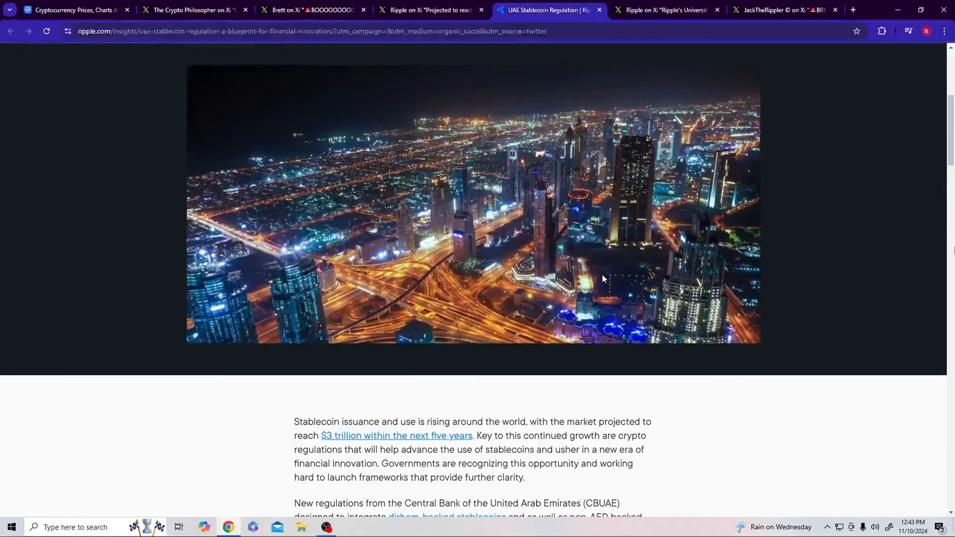
{"action": "scroll", "scroll_direction": "down", "scroll_amount": 3}
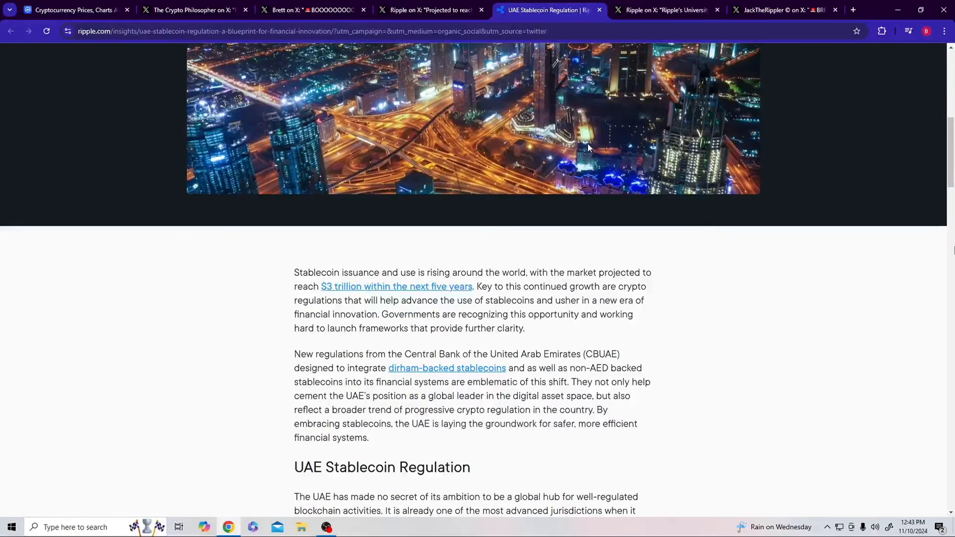
{"action": "scroll", "scroll_direction": "down", "scroll_amount": 3}
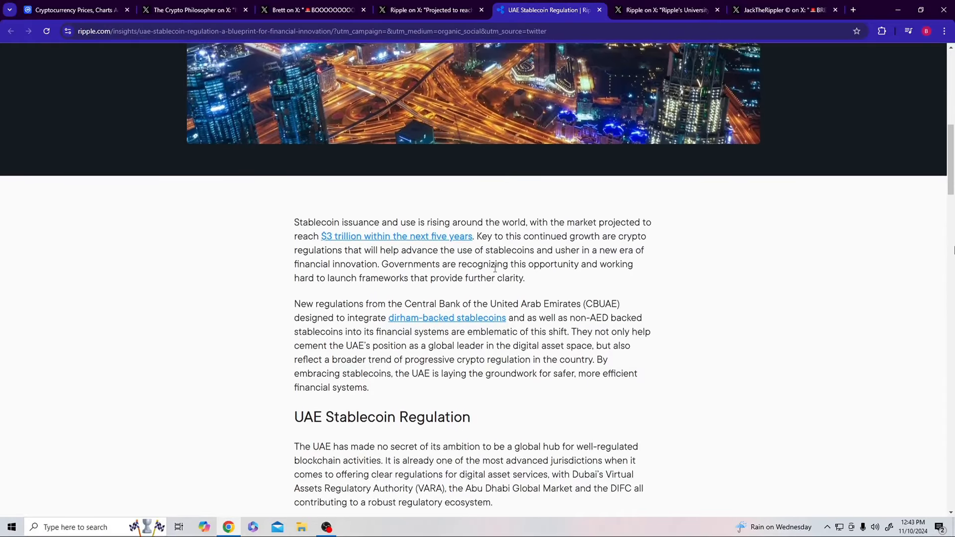
{"action": "scroll", "scroll_direction": "down", "scroll_amount": 3}
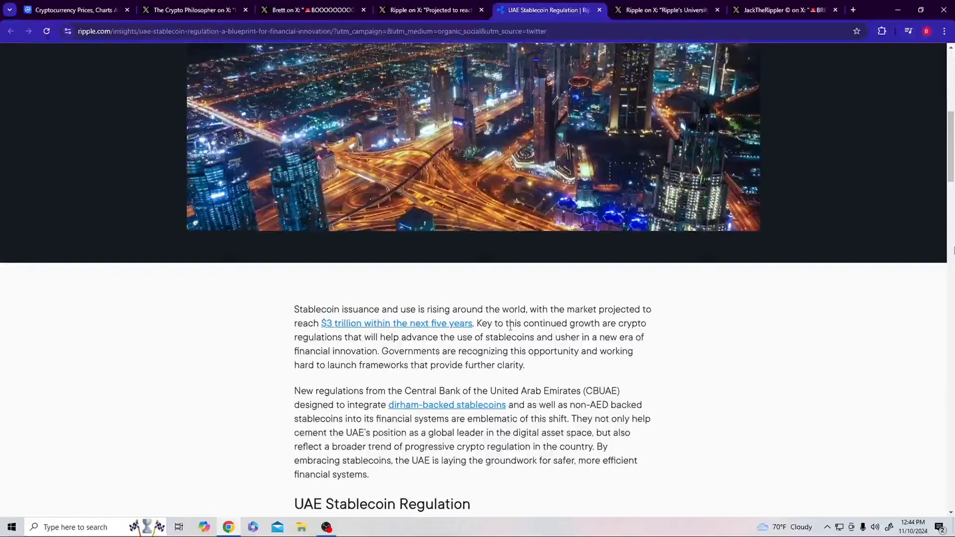
{"action": "scroll", "scroll_direction": "down", "scroll_amount": 3}
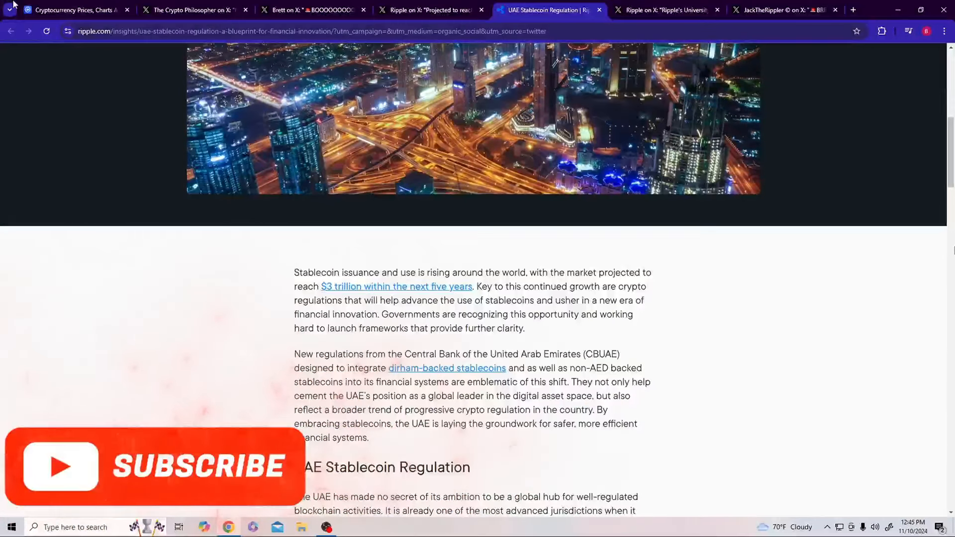
Step: Glance at CoinMarketCap's rankings, then return to the UAE stablecoin article
{"action": "left_click", "coordinate": [73, 10]}
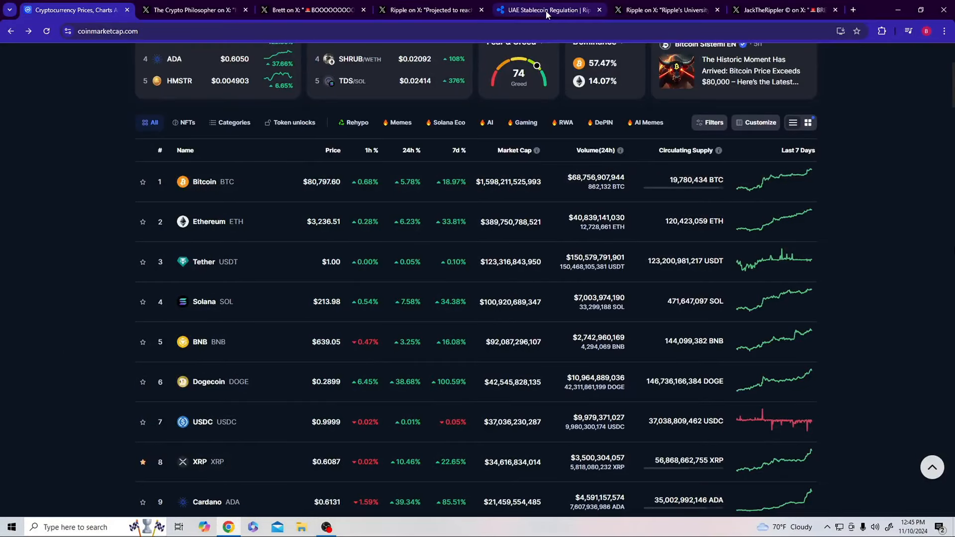
{"action": "left_click", "coordinate": [546, 9]}
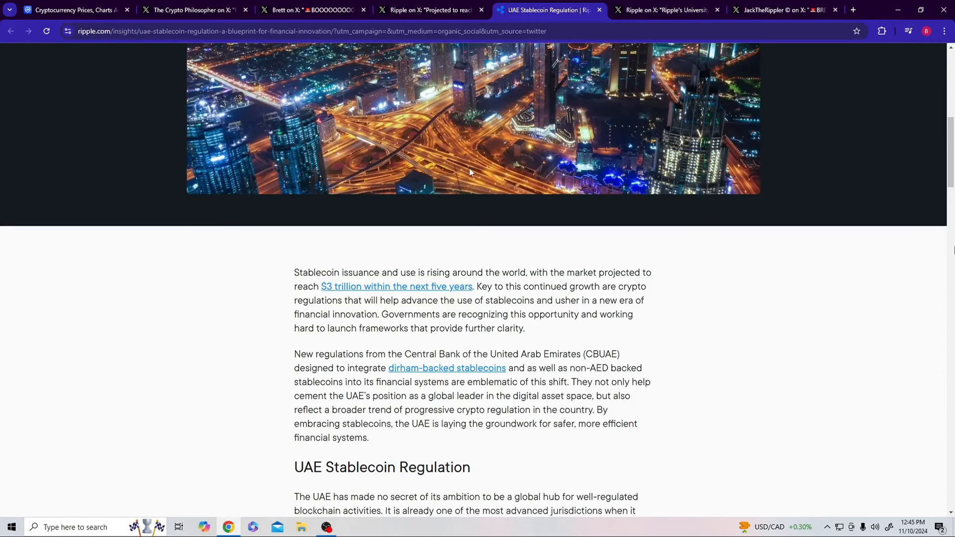
{"action": "scroll", "scroll_direction": "down", "scroll_amount": 3}
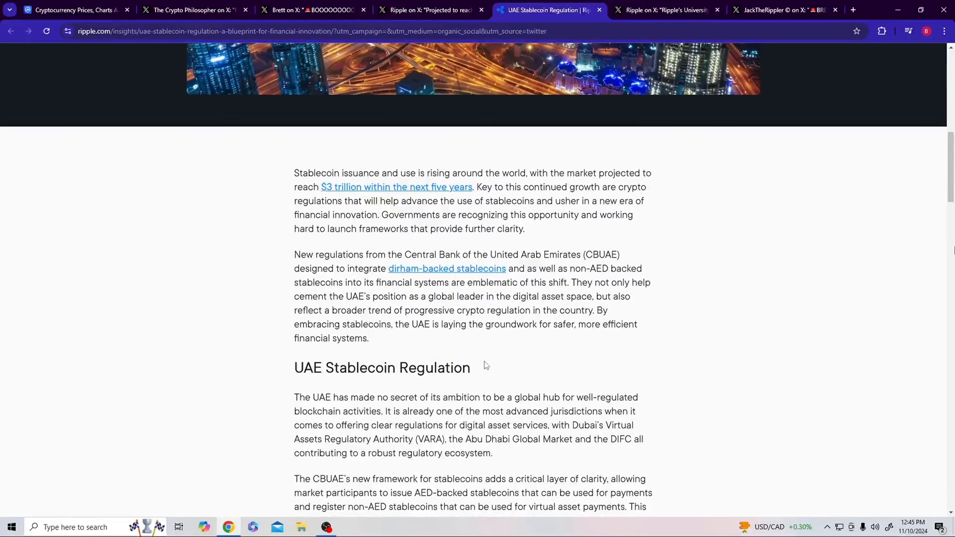
{"action": "scroll", "scroll_direction": "down", "scroll_amount": 3}
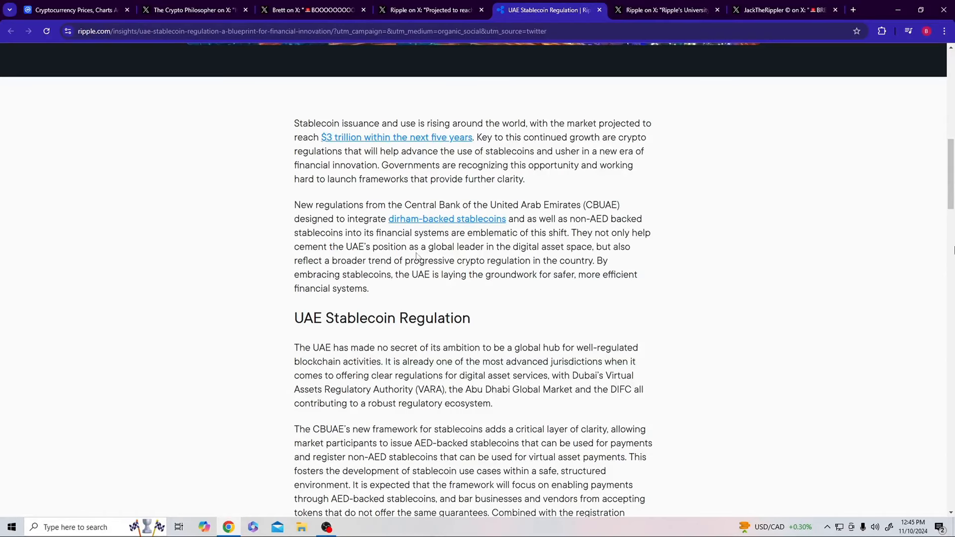
{"action": "mouse_move", "coordinate": [612, 262]}
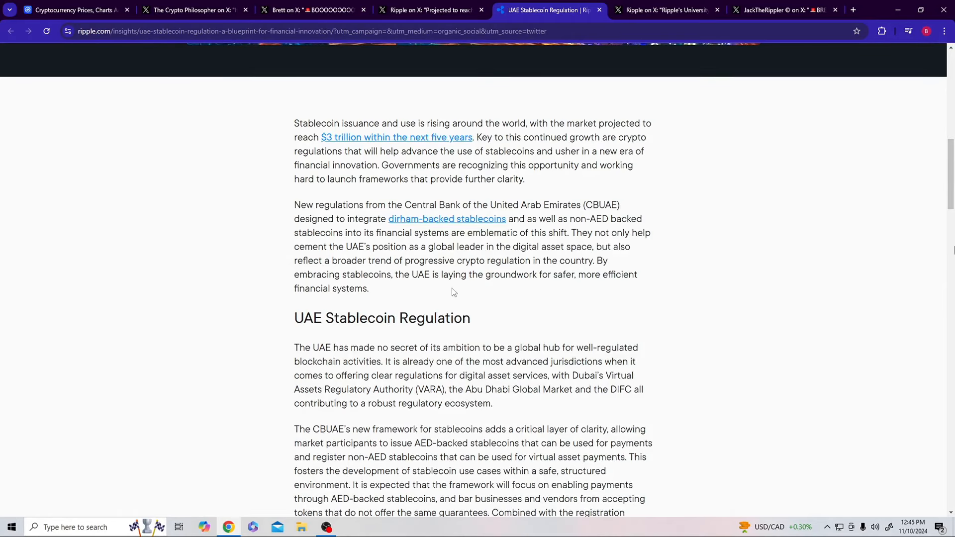
{"action": "mouse_move", "coordinate": [299, 309]}
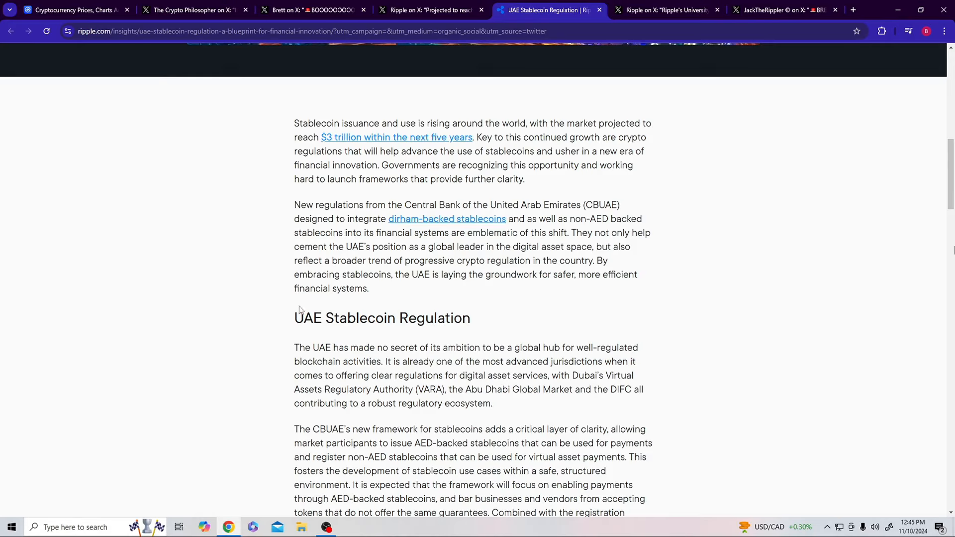
{"action": "mouse_move", "coordinate": [380, 291]}
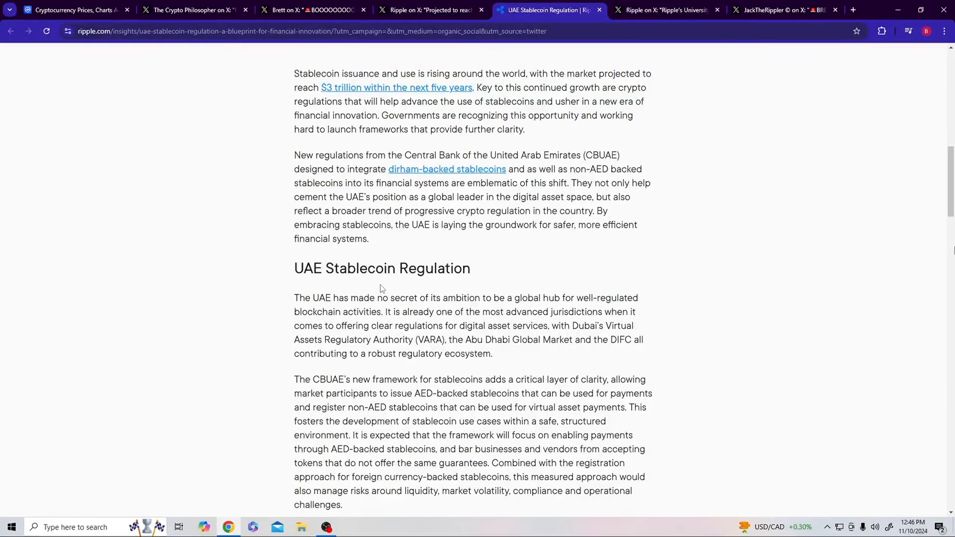
{"action": "scroll", "scroll_direction": "down", "scroll_amount": 3}
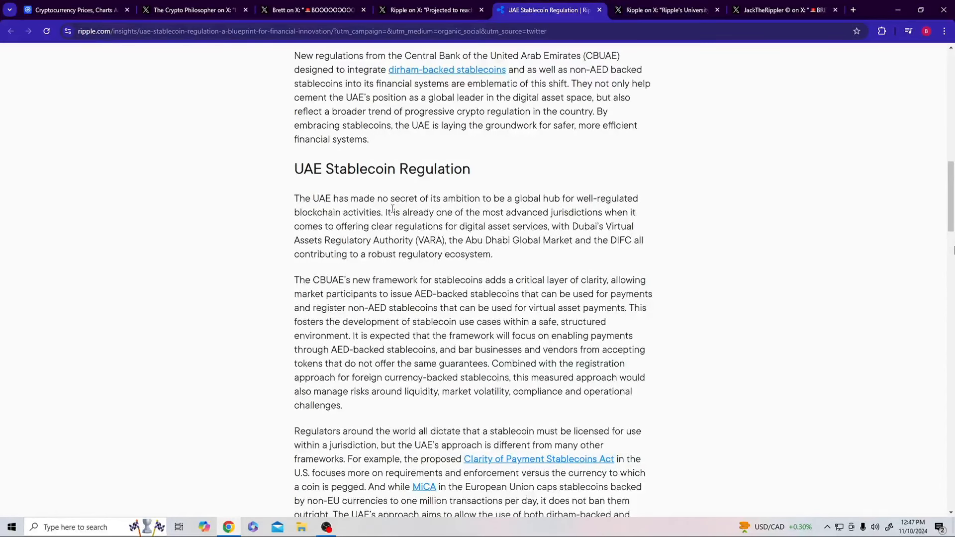
{"action": "mouse_move", "coordinate": [437, 218]}
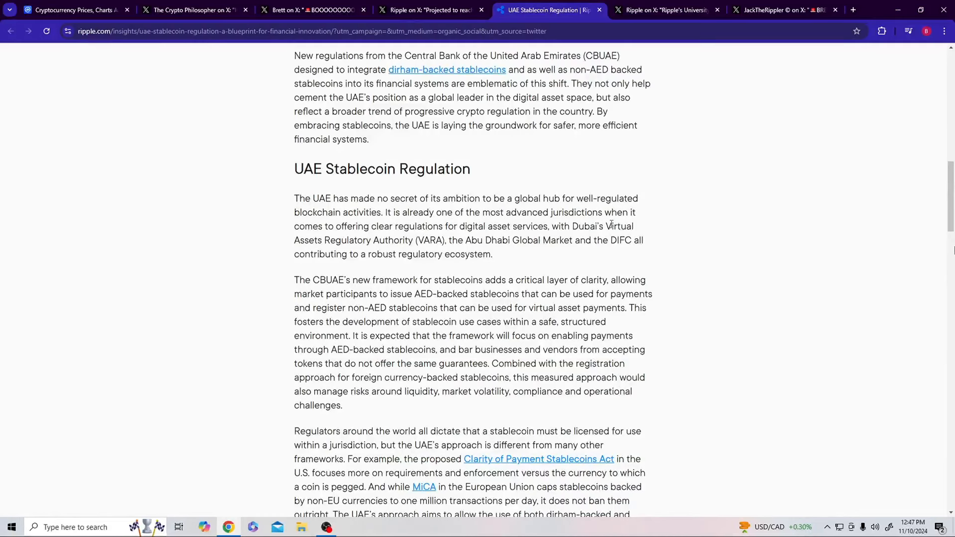
{"action": "mouse_move", "coordinate": [466, 243]}
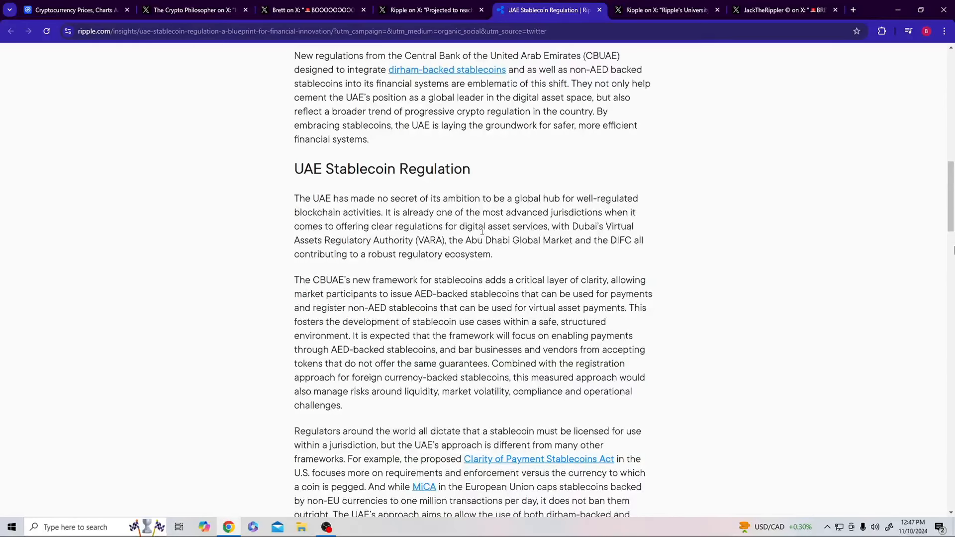
{"action": "mouse_move", "coordinate": [524, 274]}
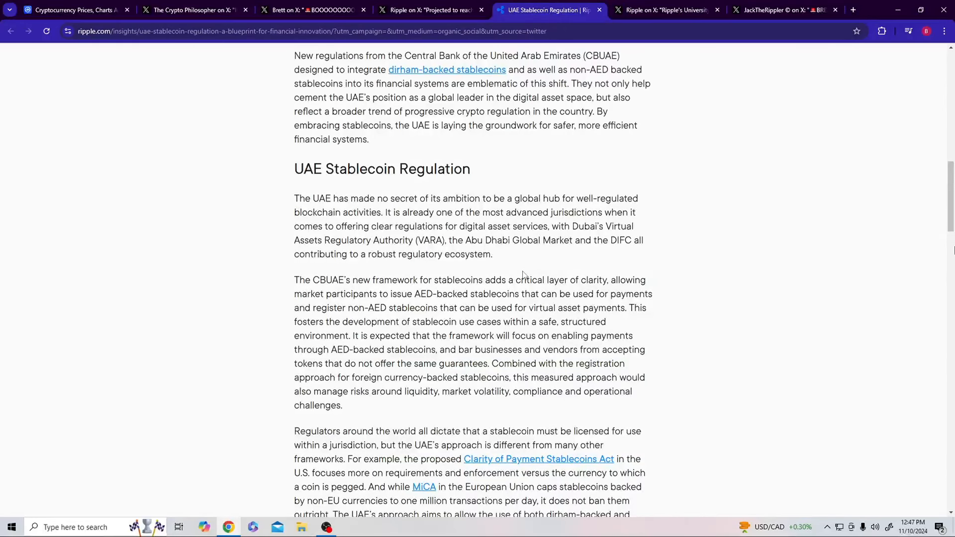
{"action": "mouse_move", "coordinate": [491, 246]}
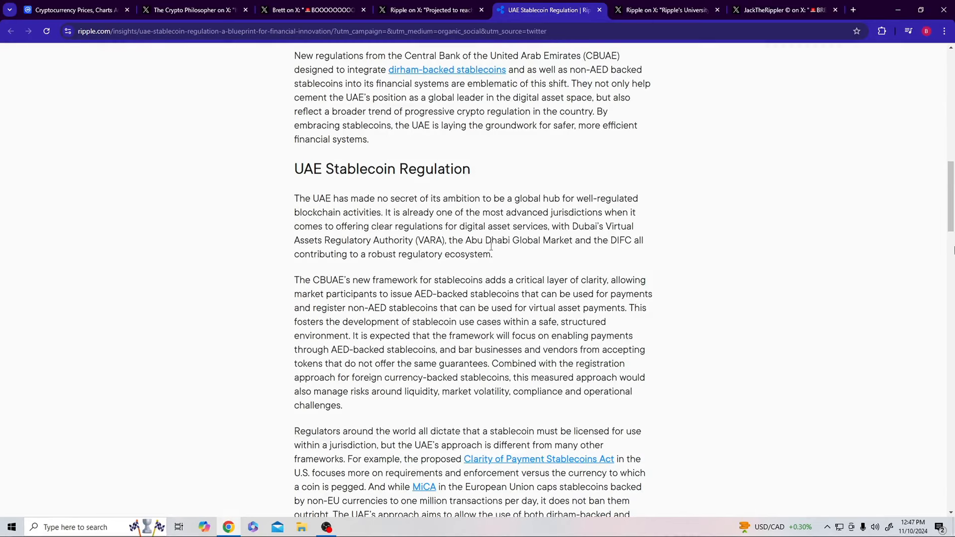
{"action": "mouse_move", "coordinate": [508, 256]}
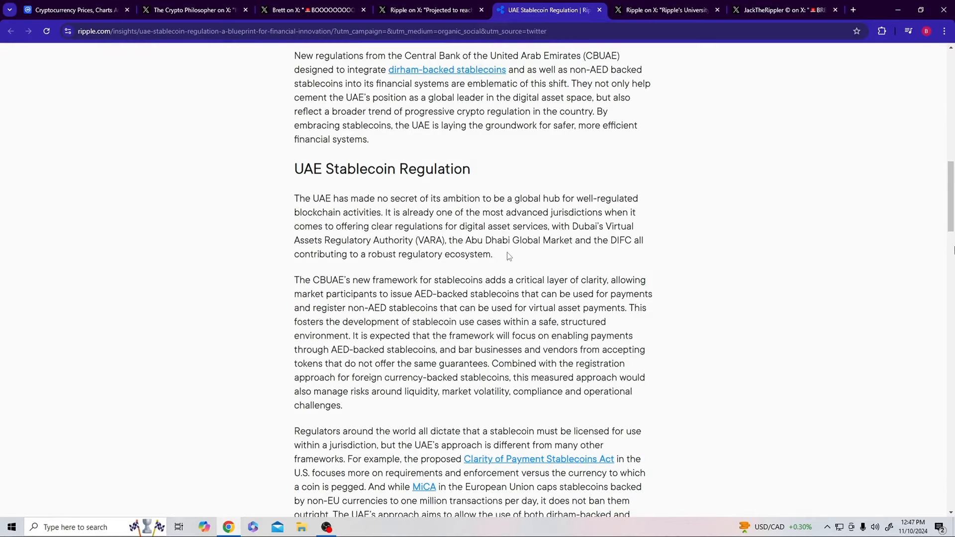
{"action": "mouse_move", "coordinate": [588, 268]}
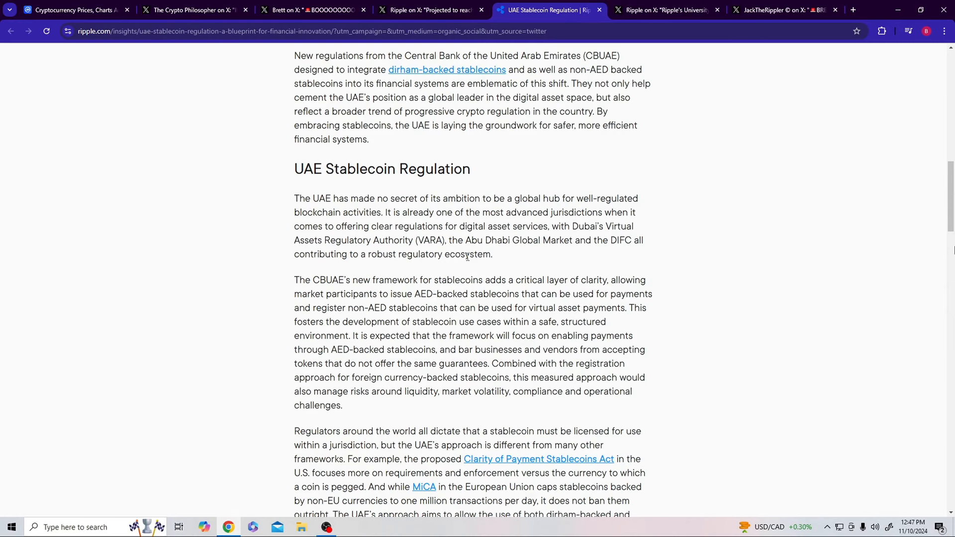
{"action": "scroll", "scroll_direction": "down", "scroll_amount": 3}
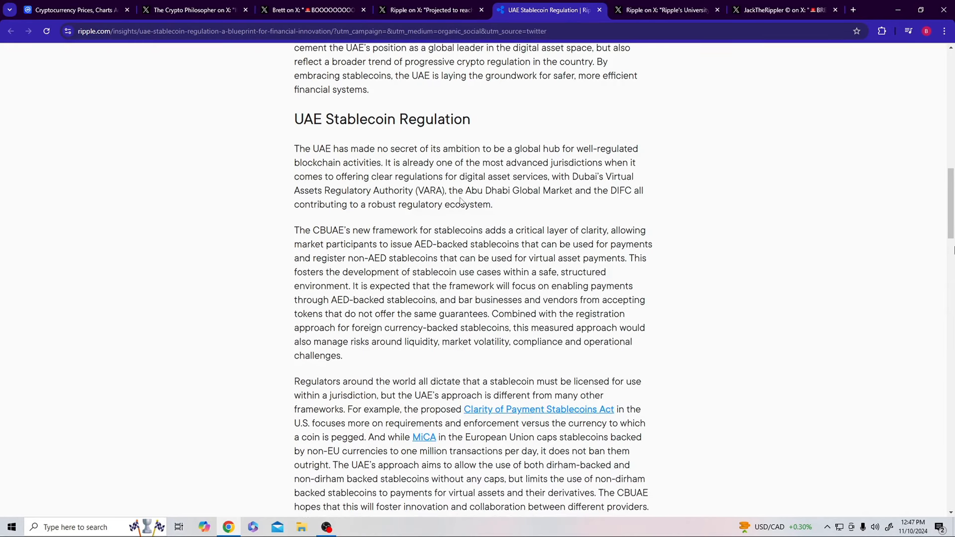
Step: Read Ripple's article to its end, then switch to Ripple's University Blockchain Research post
{"action": "scroll", "scroll_direction": "down", "scroll_amount": 3}
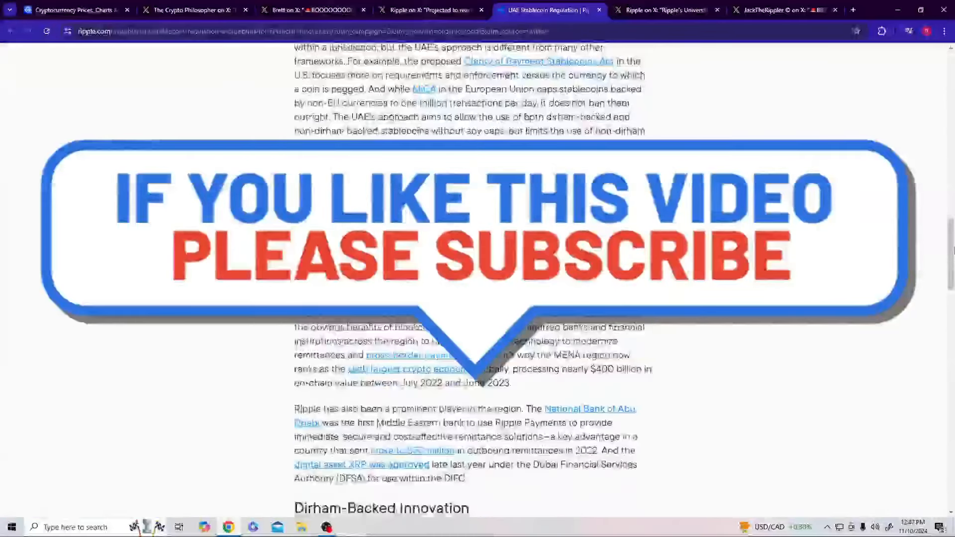
{"action": "scroll", "scroll_direction": "down", "scroll_amount": 3}
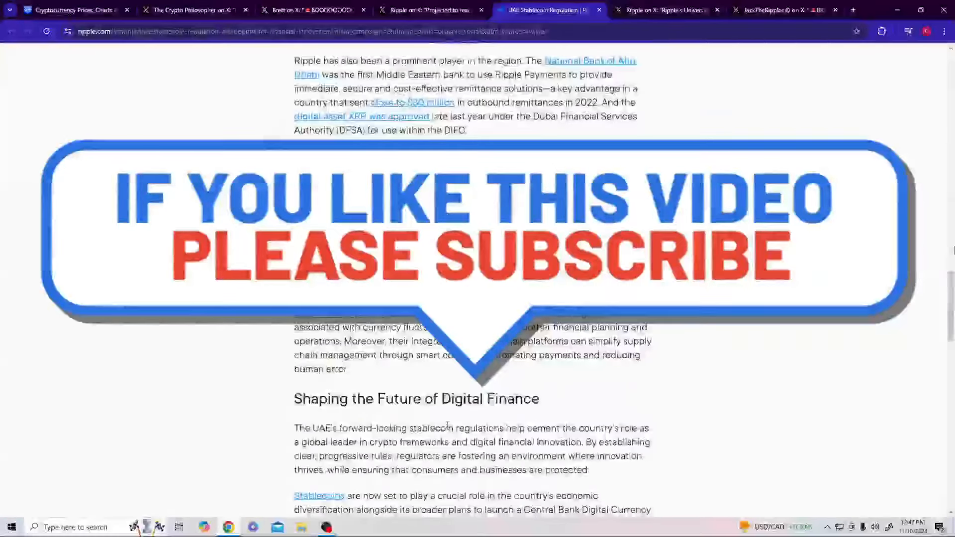
{"action": "scroll", "scroll_direction": "down", "scroll_amount": 3}
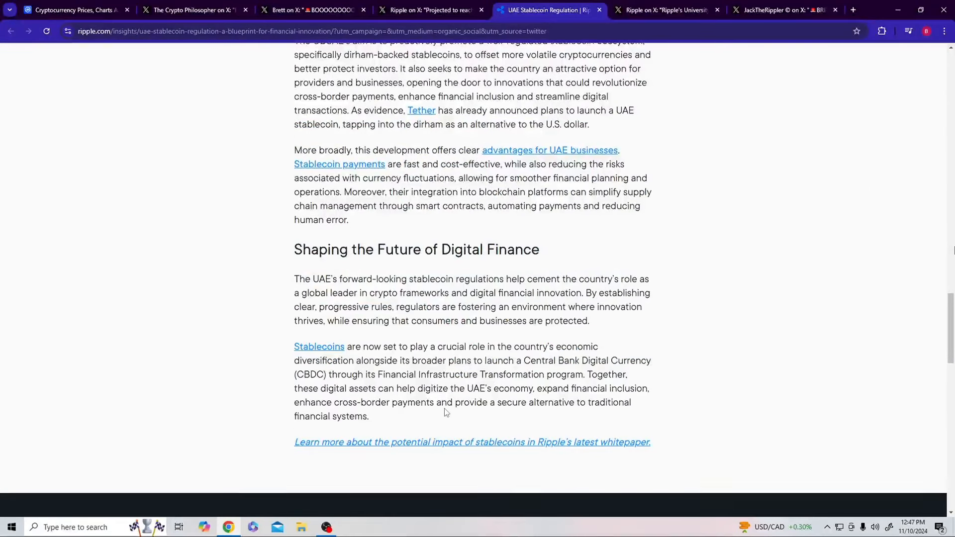
{"action": "scroll", "scroll_direction": "up", "scroll_amount": 3}
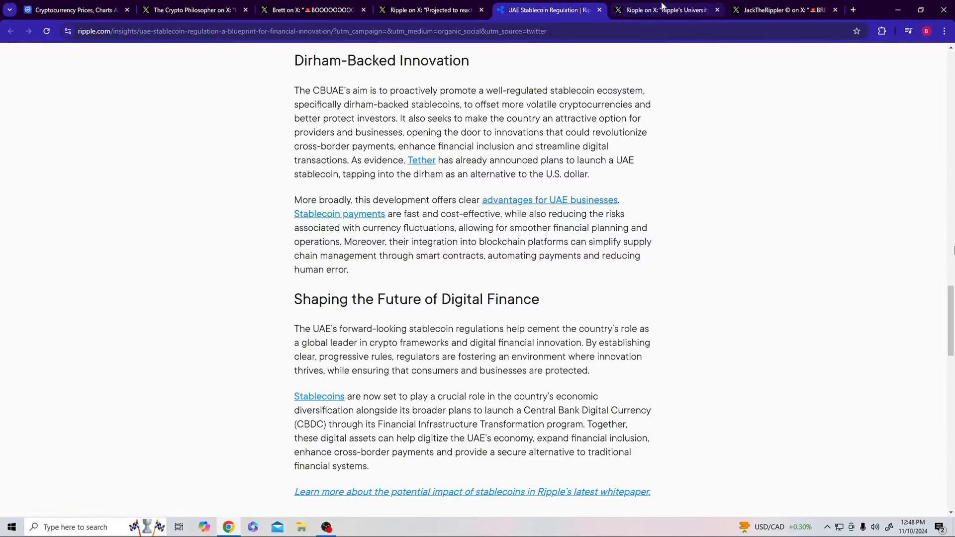
{"action": "left_click", "coordinate": [667, 10]}
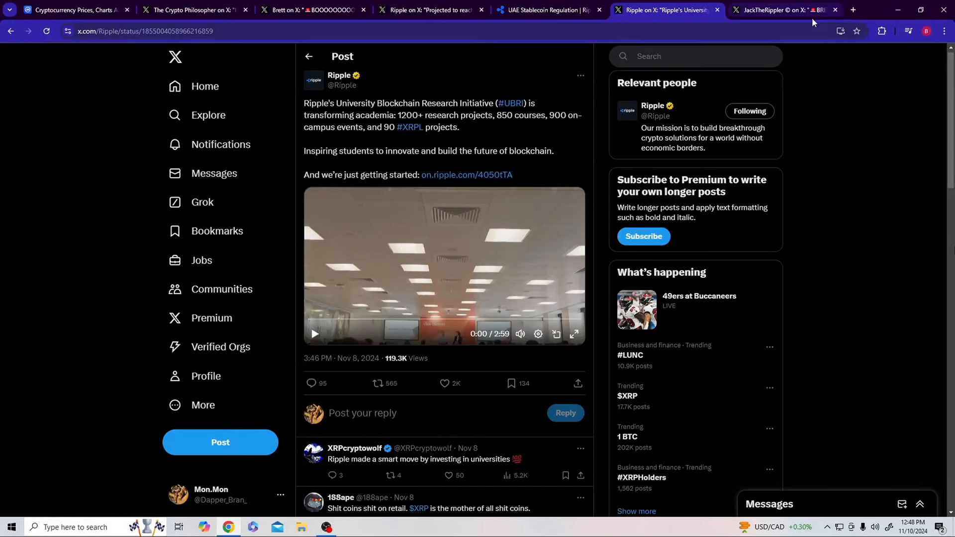
Step: Briefly revisit the UAE stablecoin article, then settle on JackTheRipper's BBC News post
{"action": "left_click", "coordinate": [779, 10]}
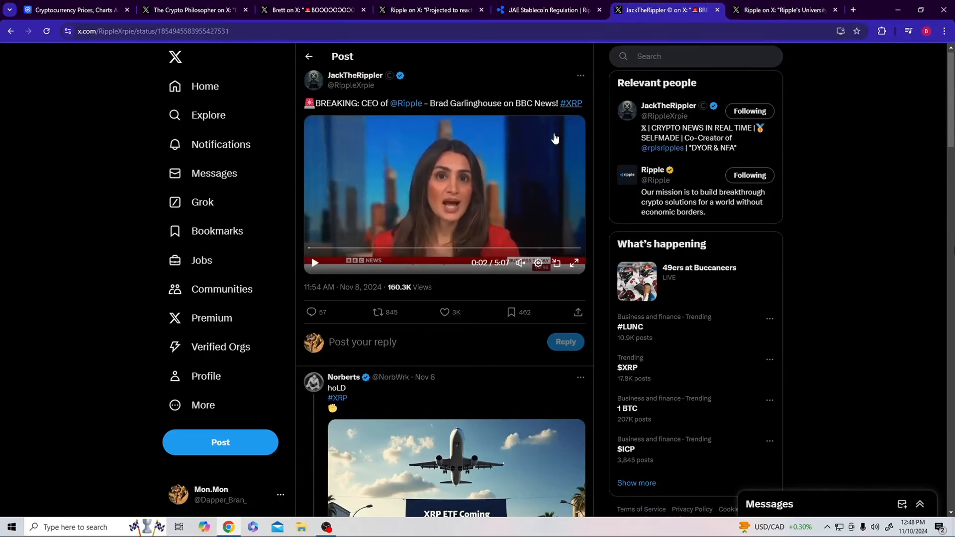
{"action": "left_click", "coordinate": [546, 10]}
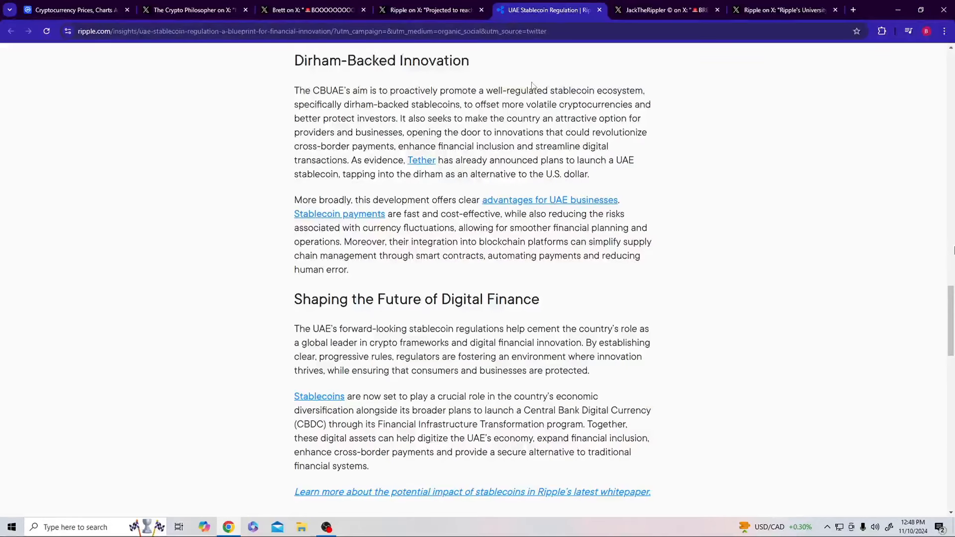
{"action": "scroll", "scroll_direction": "up", "scroll_amount": 3}
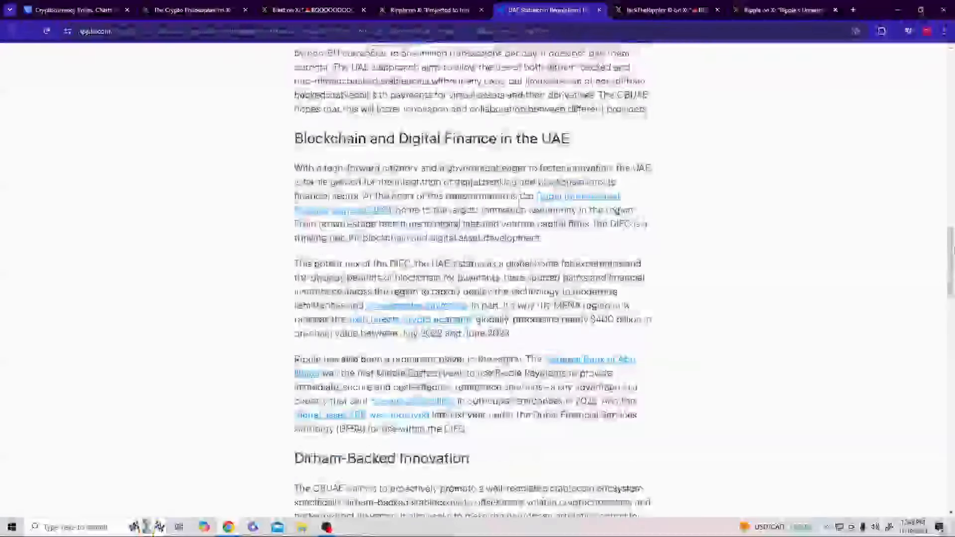
{"action": "scroll", "scroll_direction": "up", "scroll_amount": 3}
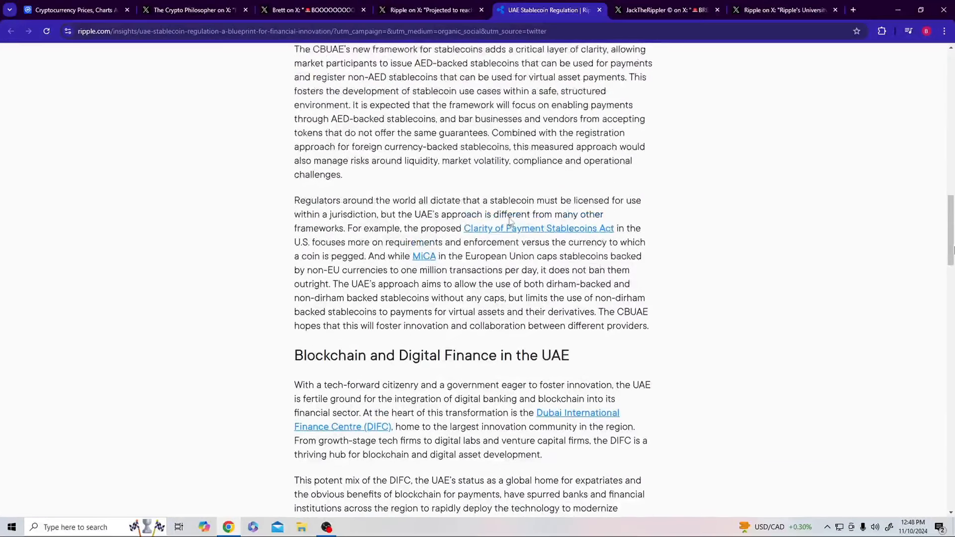
{"action": "left_click", "coordinate": [663, 10]}
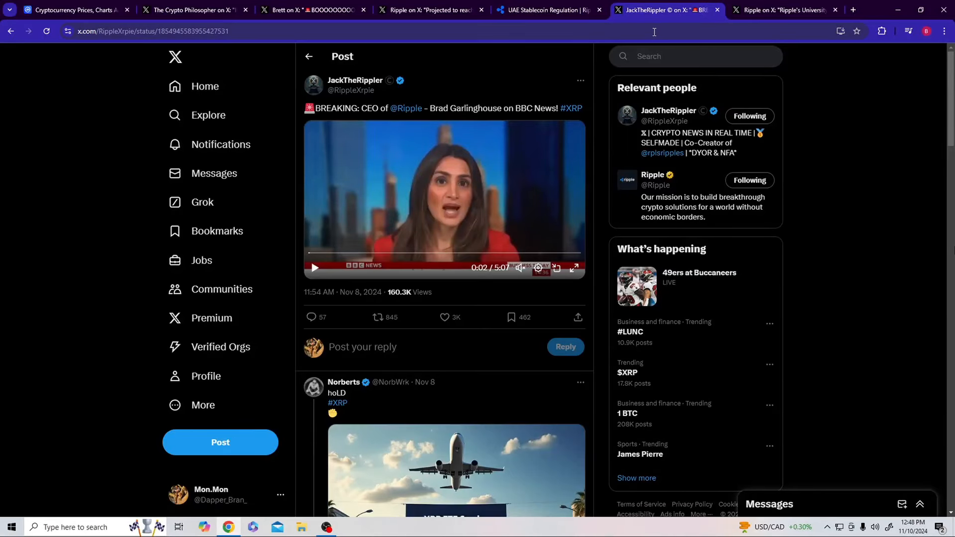
{"action": "mouse_move", "coordinate": [551, 97]}
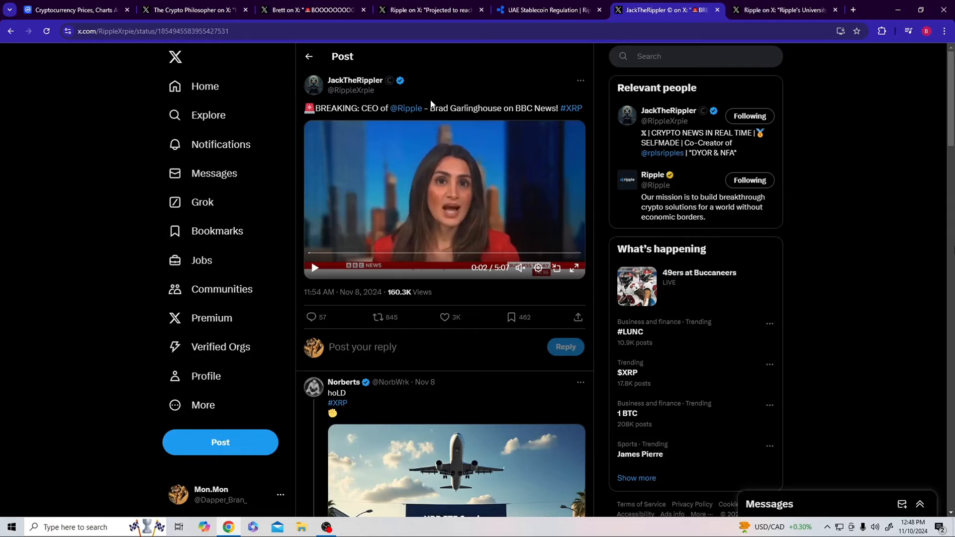
{"action": "mouse_move", "coordinate": [426, 135]}
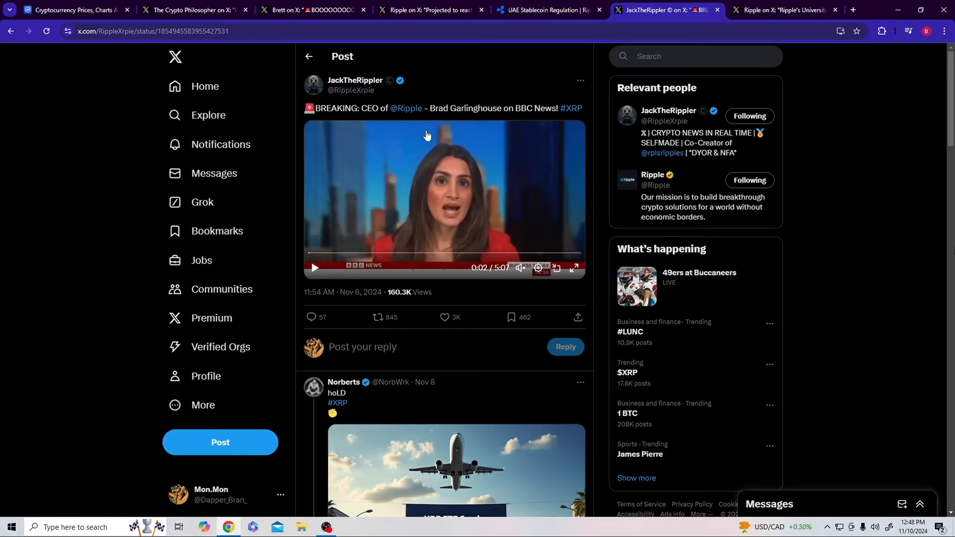
{"action": "mouse_move", "coordinate": [429, 122]}
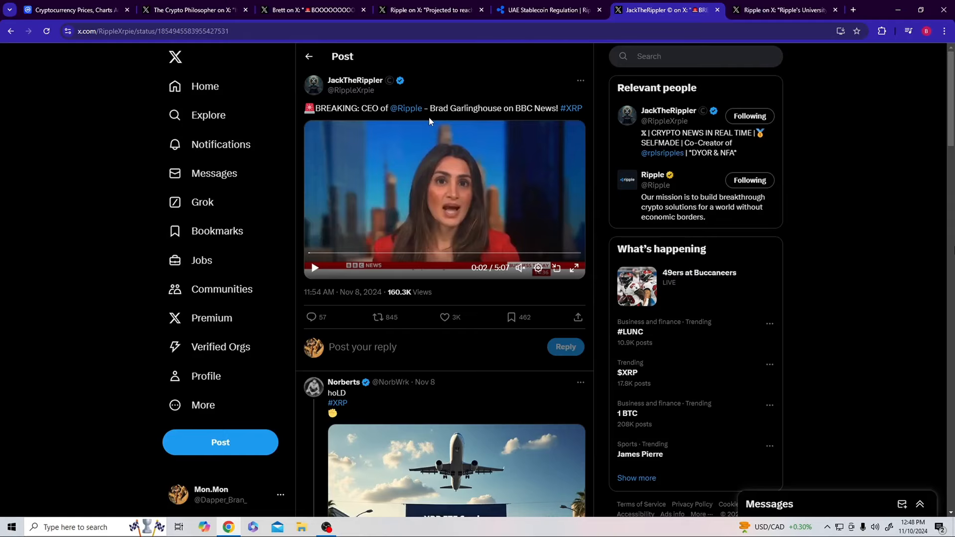
{"action": "left_click", "coordinate": [73, 10]}
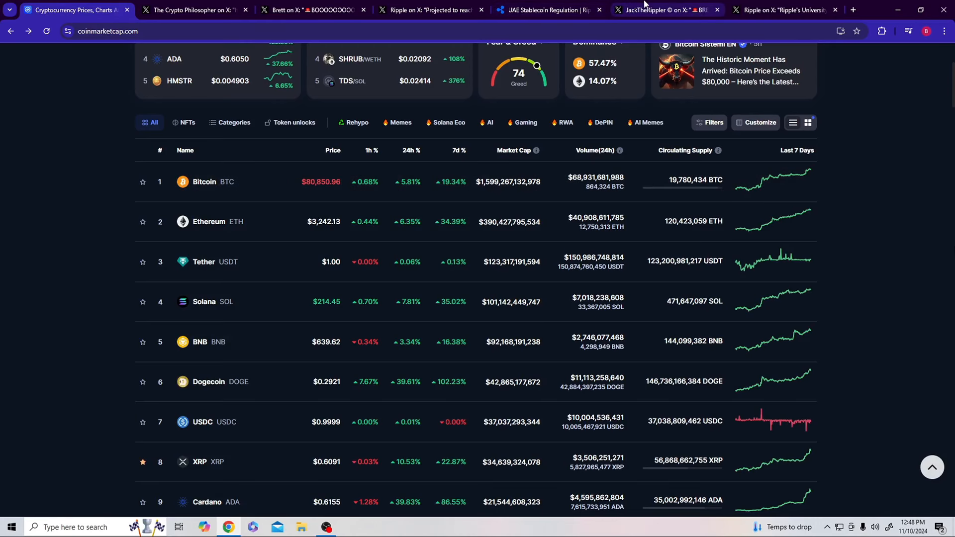
{"action": "left_click", "coordinate": [667, 10]}
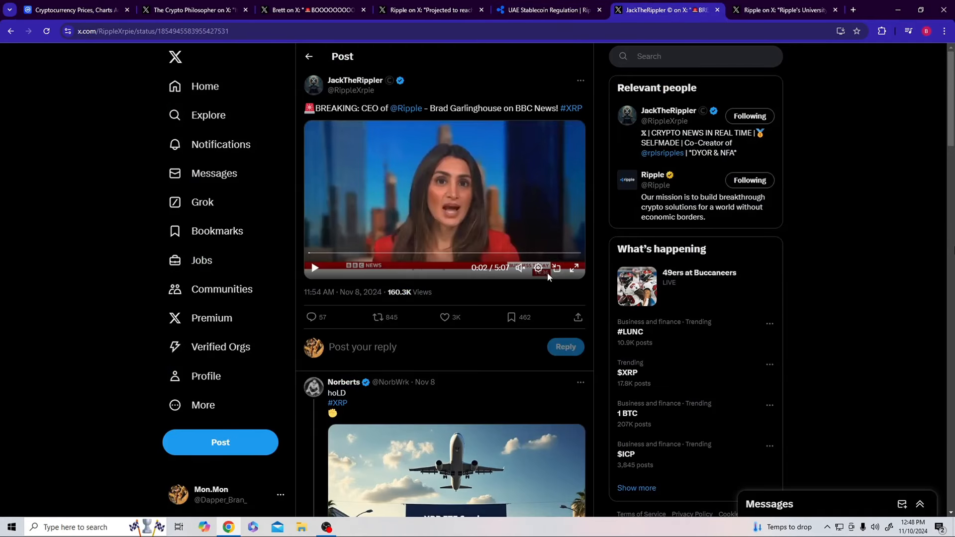
{"action": "mouse_move", "coordinate": [575, 268]}
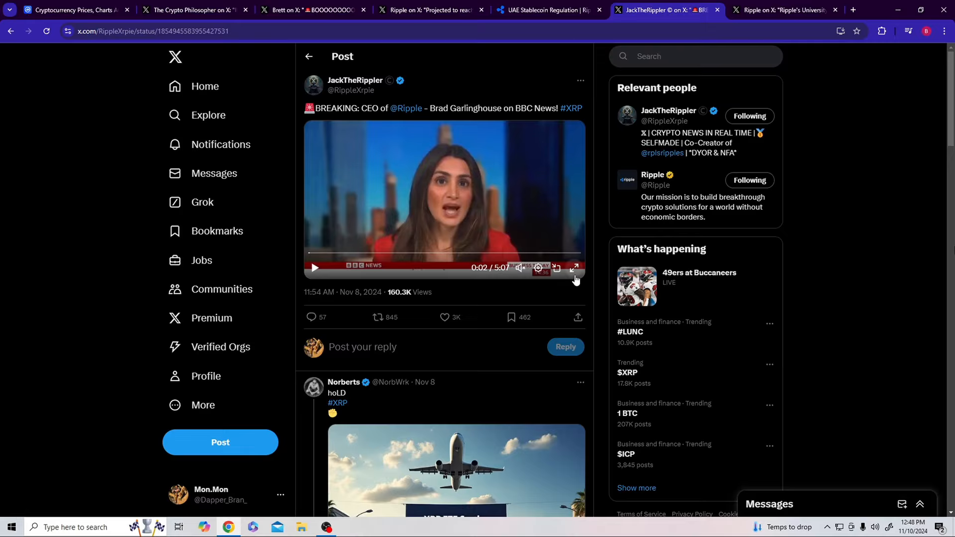
{"action": "left_click", "coordinate": [573, 268]}
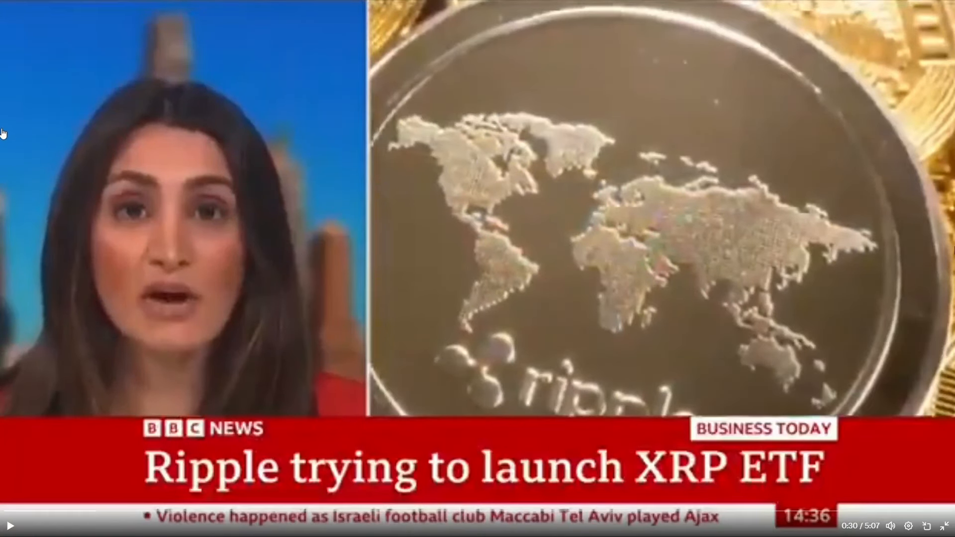
{"action": "mouse_move", "coordinate": [263, 262]}
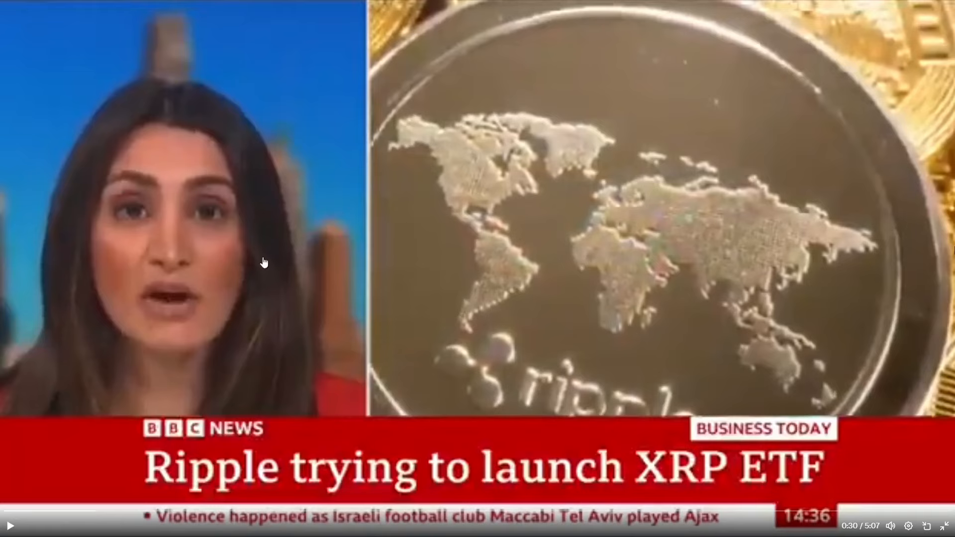
{"action": "mouse_move", "coordinate": [310, 271]}
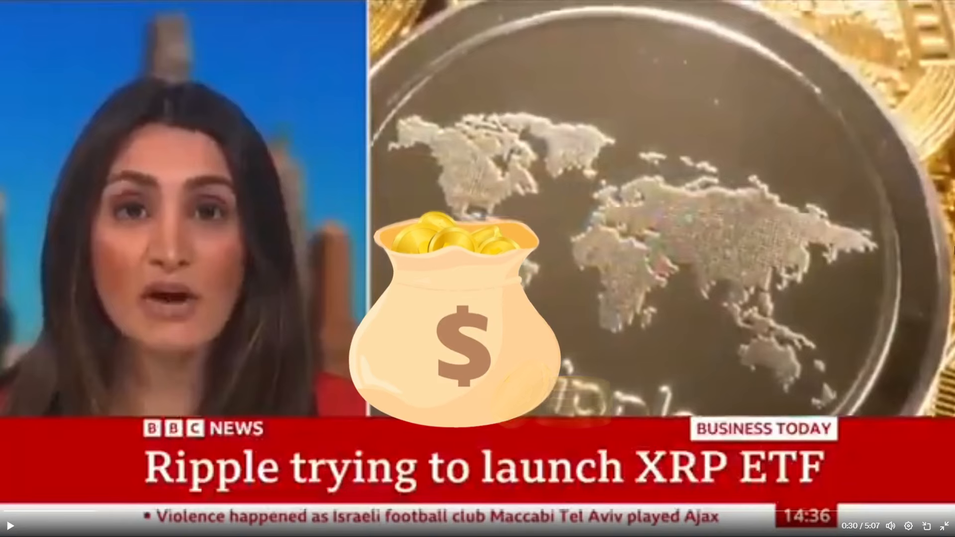
Step: Use the player control on the full-screen BBC News clip of Ripple's CEO
{"action": "left_click", "coordinate": [10, 525]}
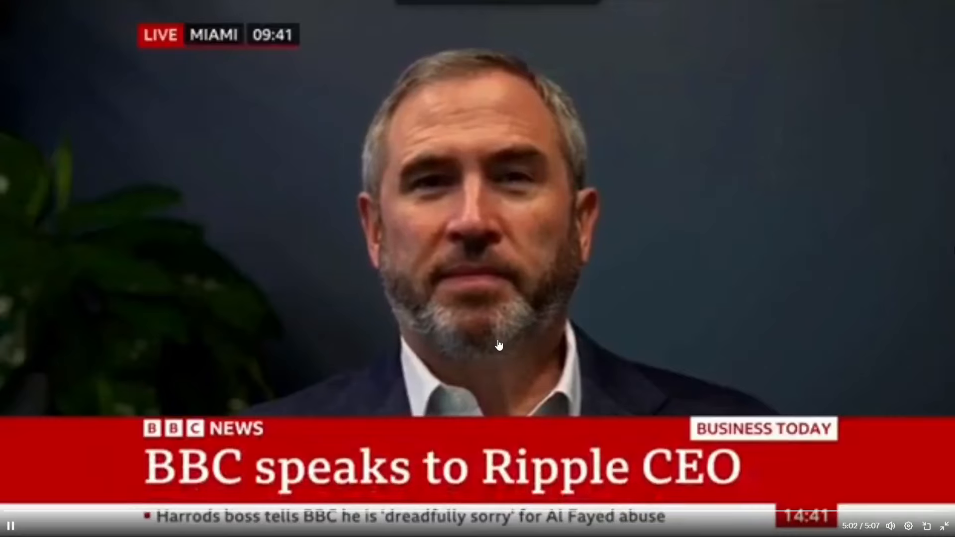
{"action": "mouse_move", "coordinate": [639, 329]}
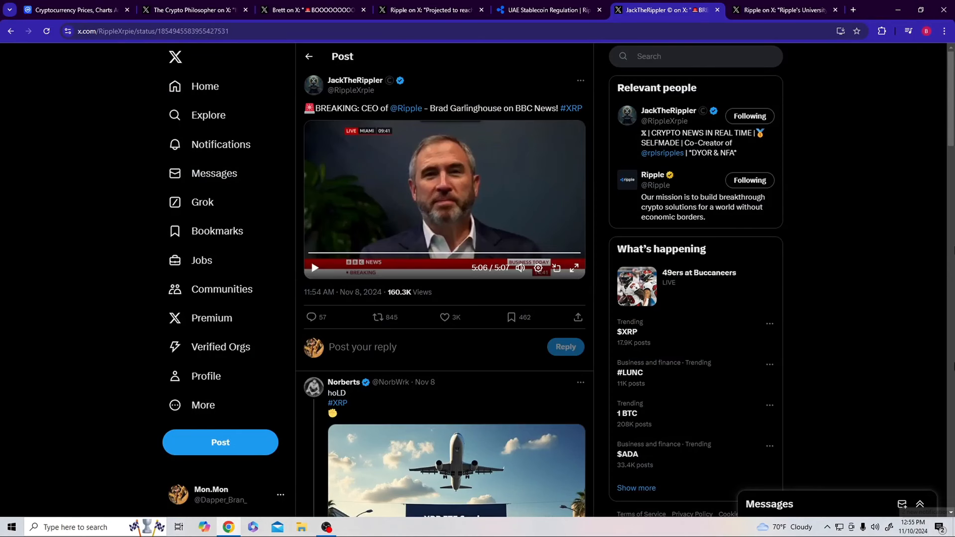
{"action": "left_click", "coordinate": [784, 10]}
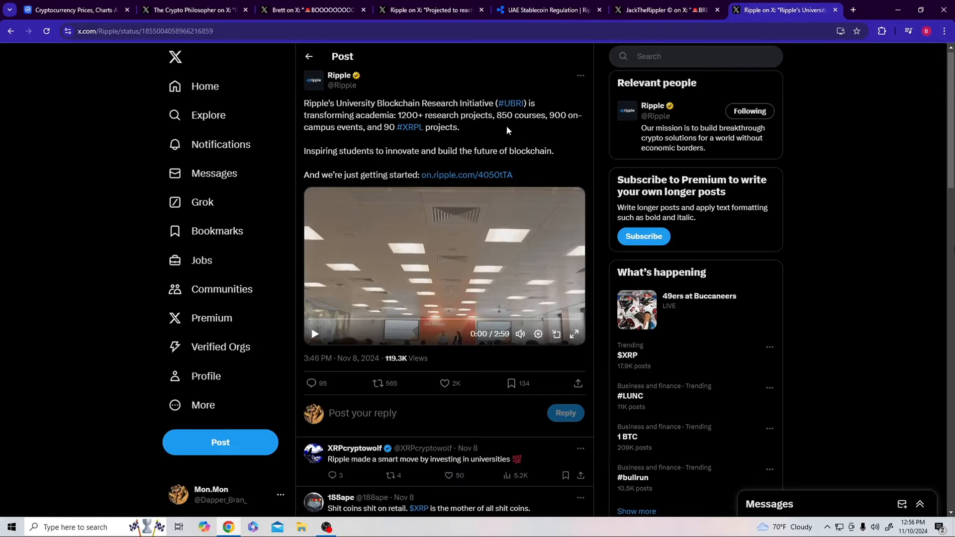
{"action": "mouse_move", "coordinate": [398, 143]}
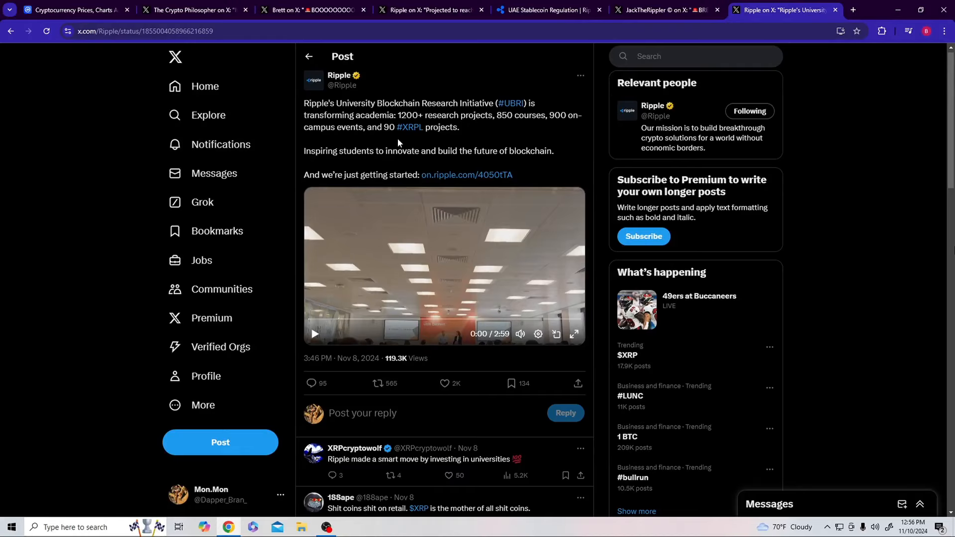
{"action": "mouse_move", "coordinate": [397, 246]}
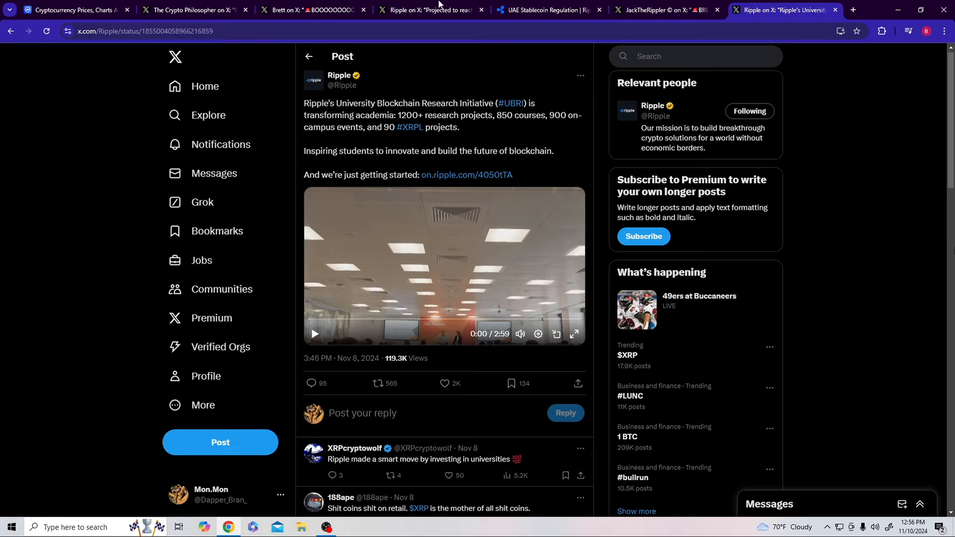
Step: Play Ripple's University Blockchain Research Initiative video and watch until 0:54
{"action": "left_click", "coordinate": [314, 333]}
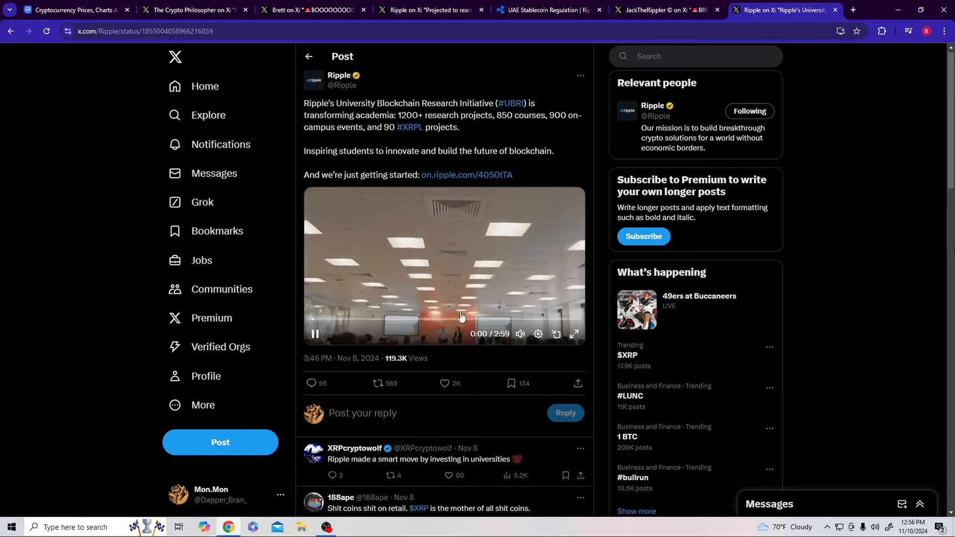
{"action": "left_click", "coordinate": [572, 334]}
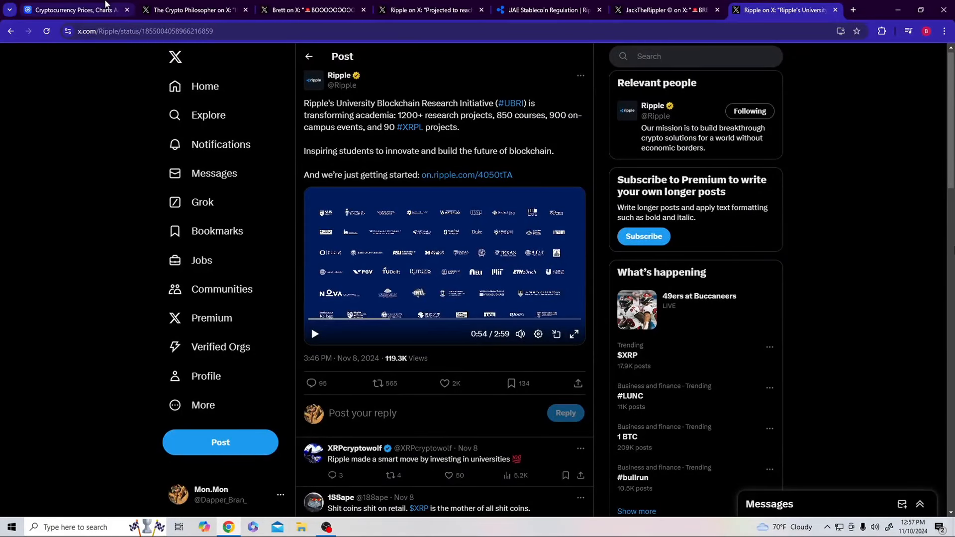
Step: Switch to the CoinMarketCap tab and scroll the top-coins price table down and back up
{"action": "left_click", "coordinate": [73, 10]}
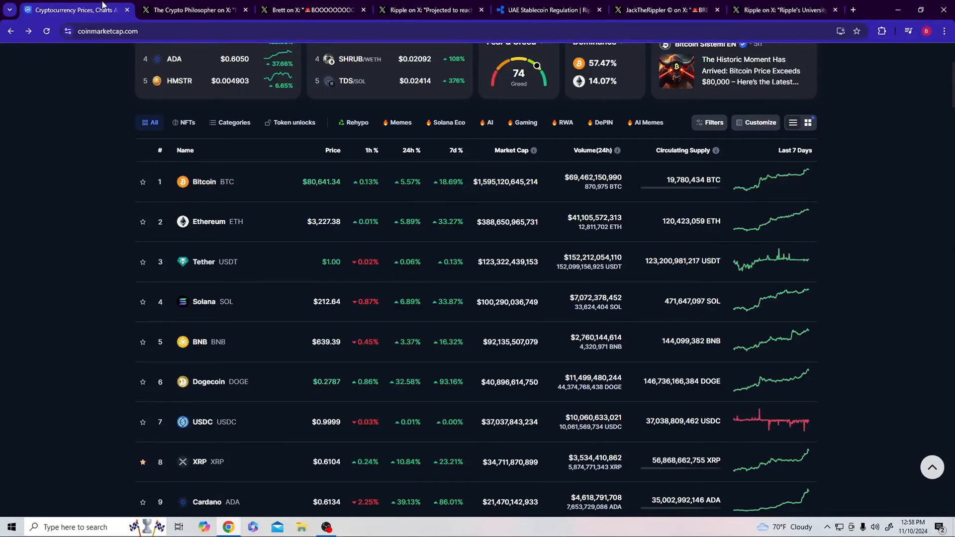
{"action": "scroll", "scroll_direction": "down", "scroll_amount": 3}
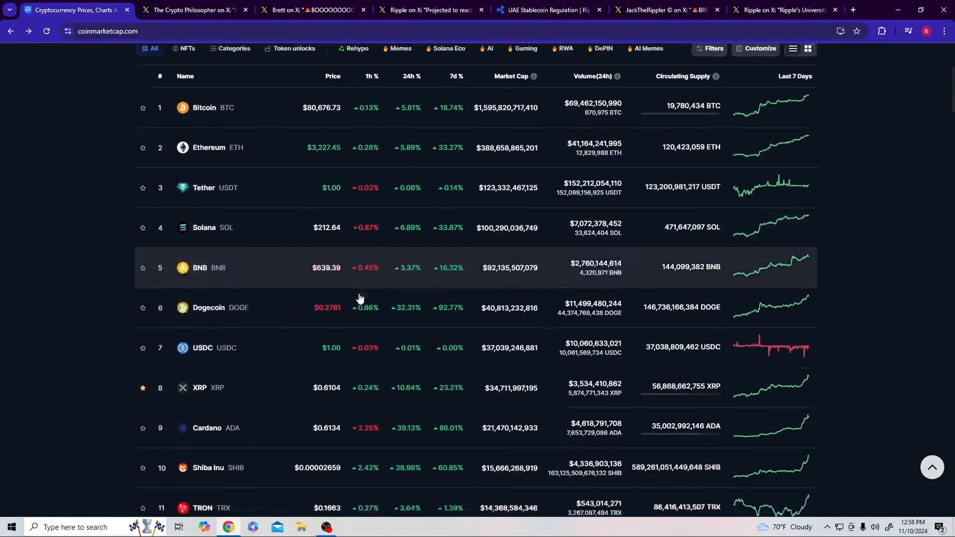
{"action": "scroll", "scroll_direction": "down", "scroll_amount": 3}
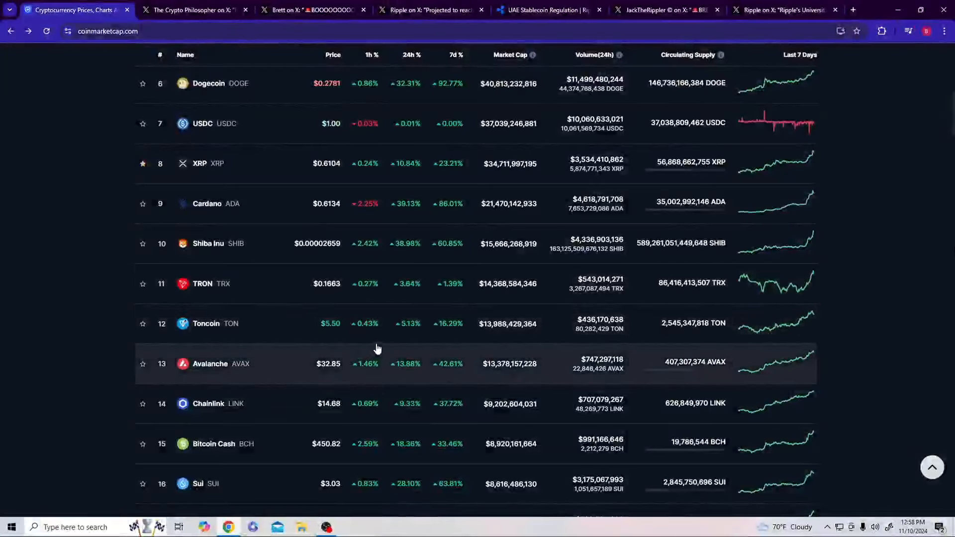
{"action": "scroll", "scroll_direction": "up", "scroll_amount": 3}
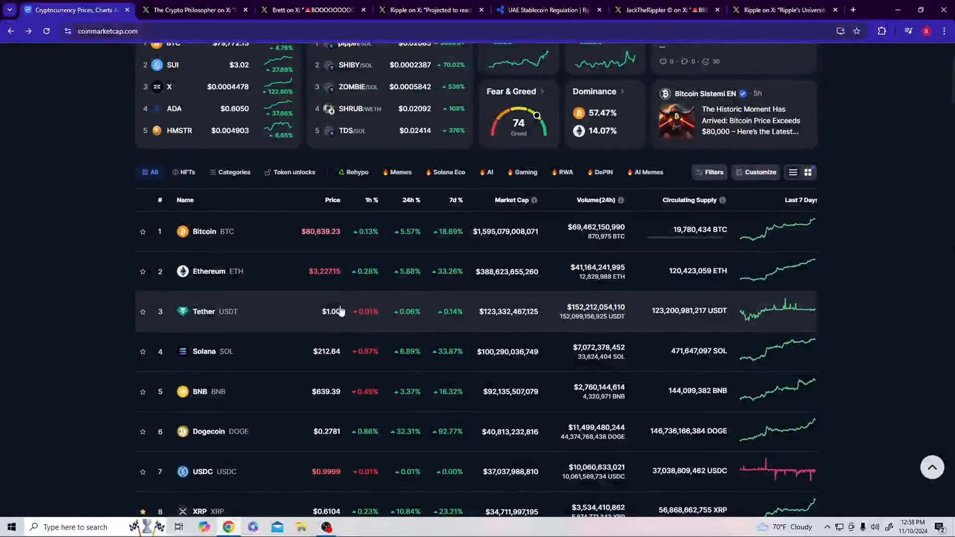
{"action": "scroll", "scroll_direction": "up", "scroll_amount": 3}
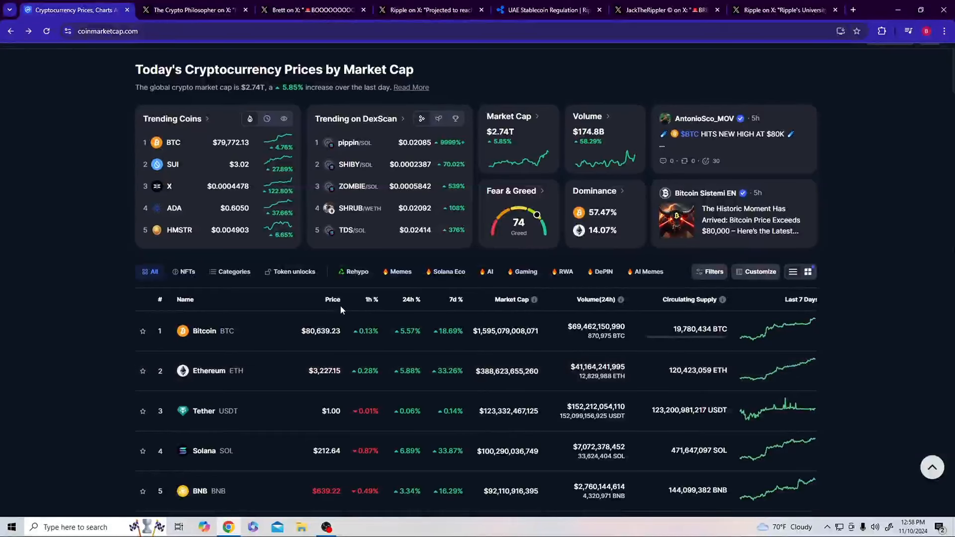